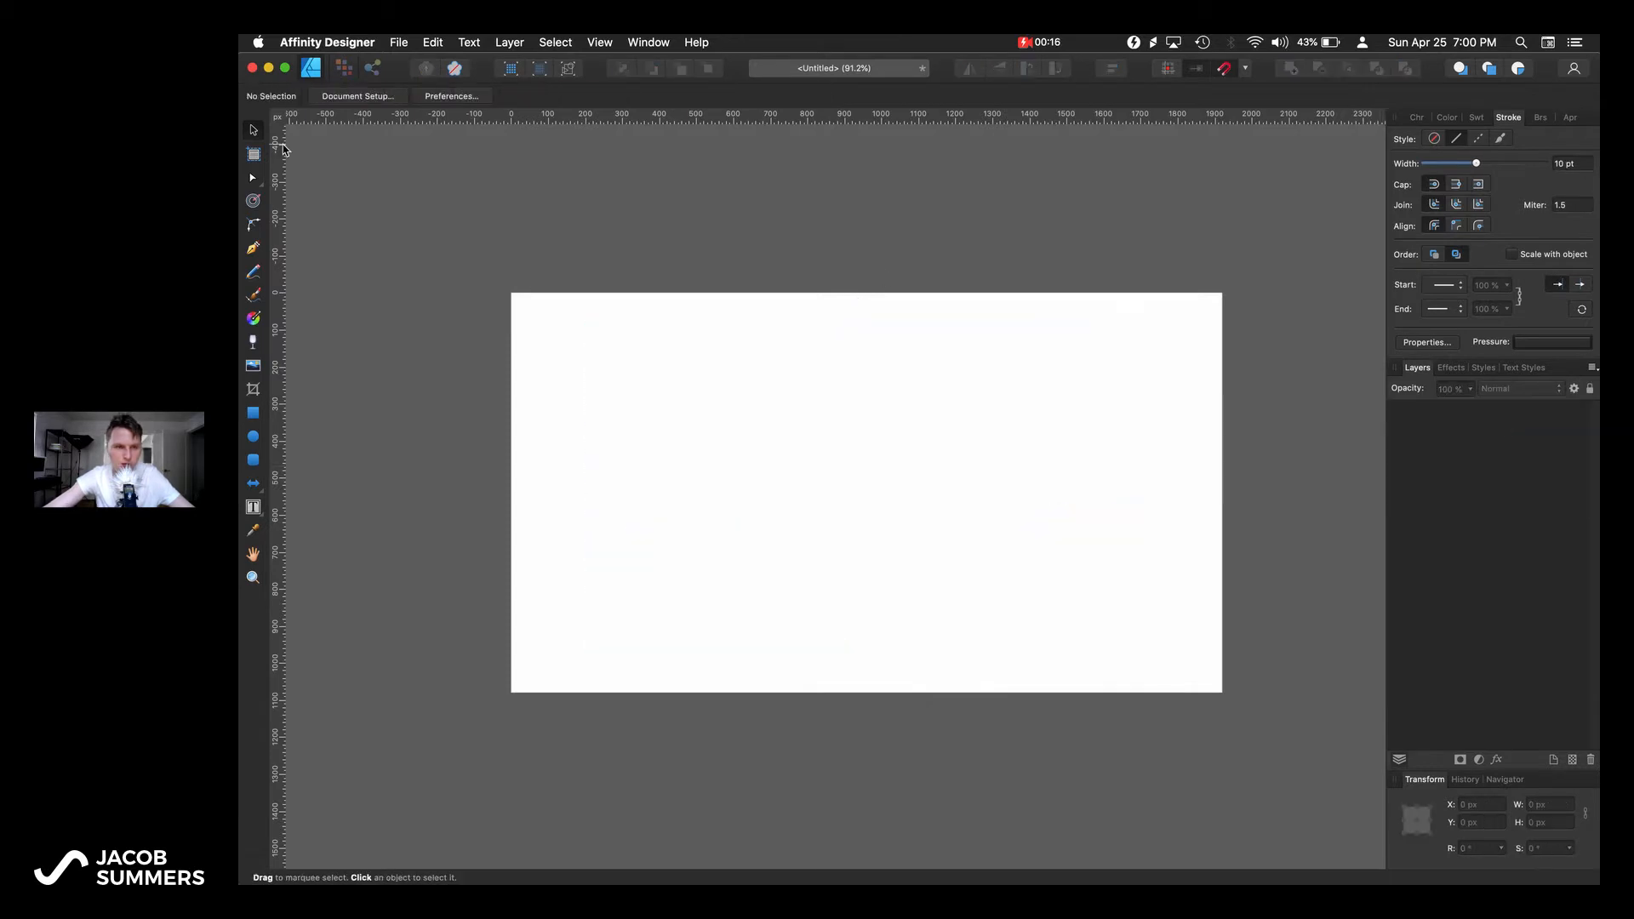
Step: Draw a straight thick black horizontal line across the upper page with the Pen Tool
click(252, 248)
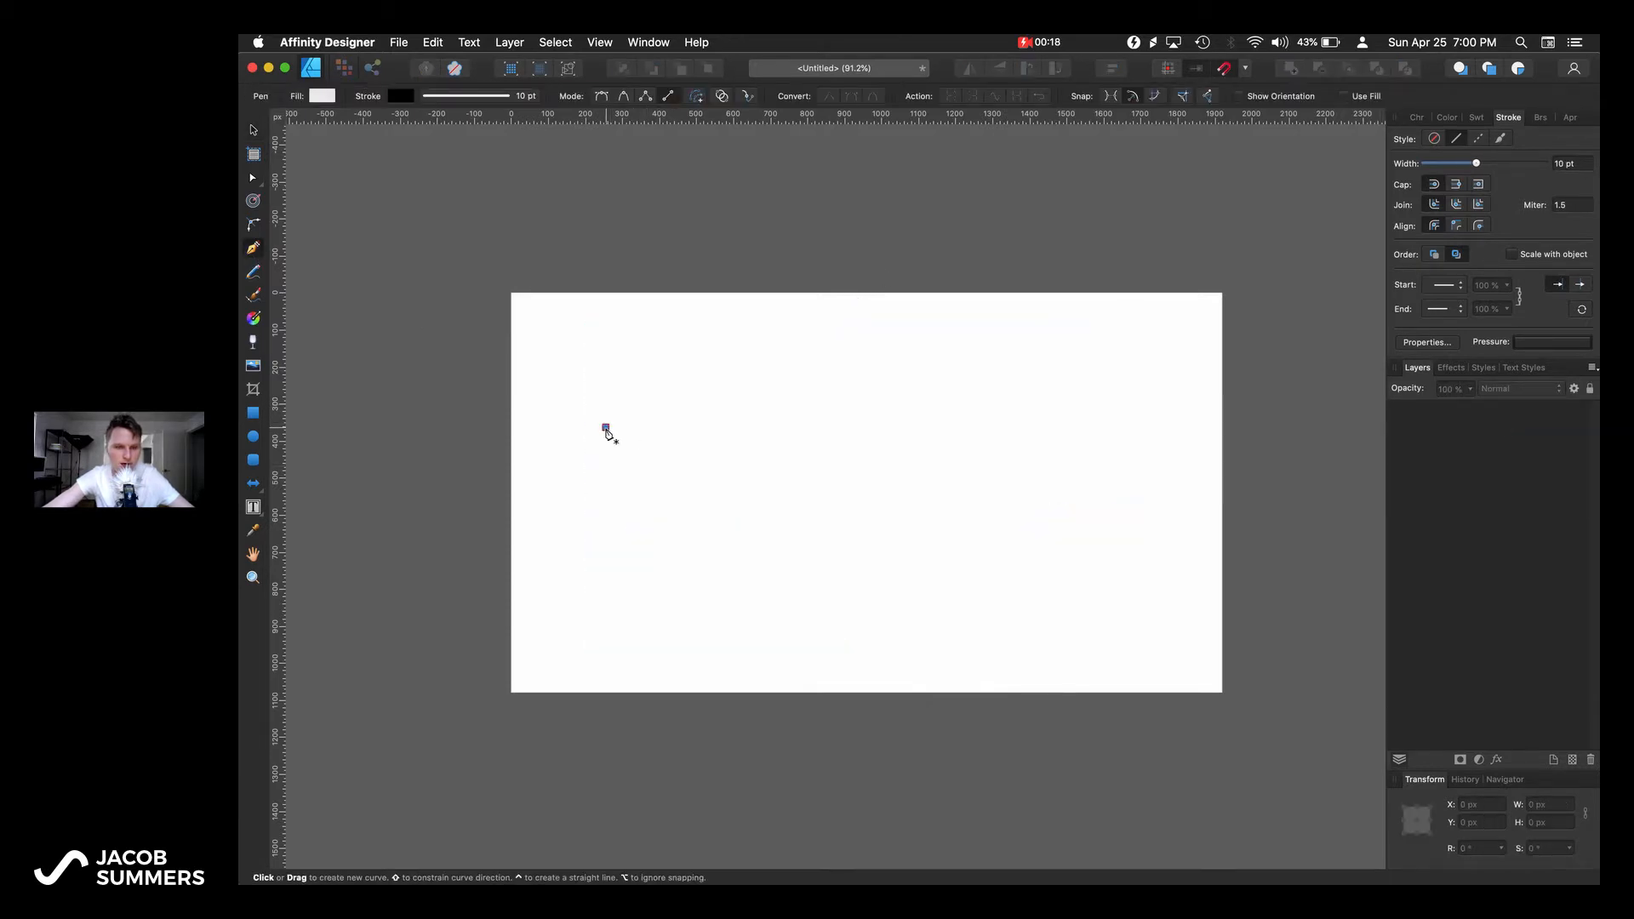
drag(604, 427, 1124, 425)
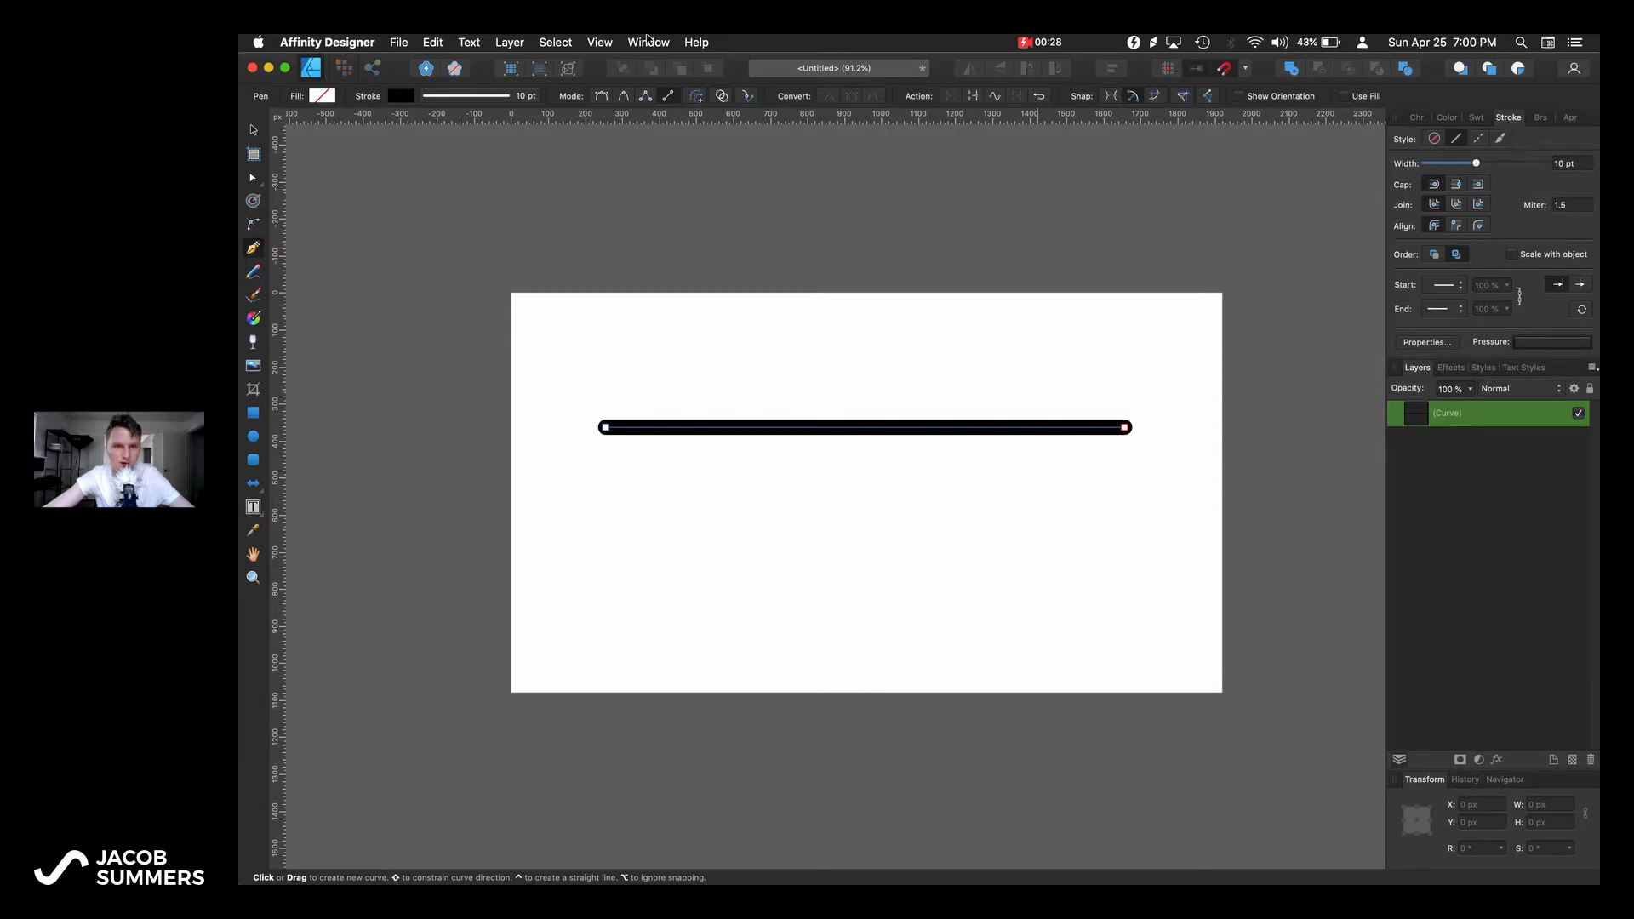
Step: Show the View menu's Studio list of panels that can be toggled
click(600, 41)
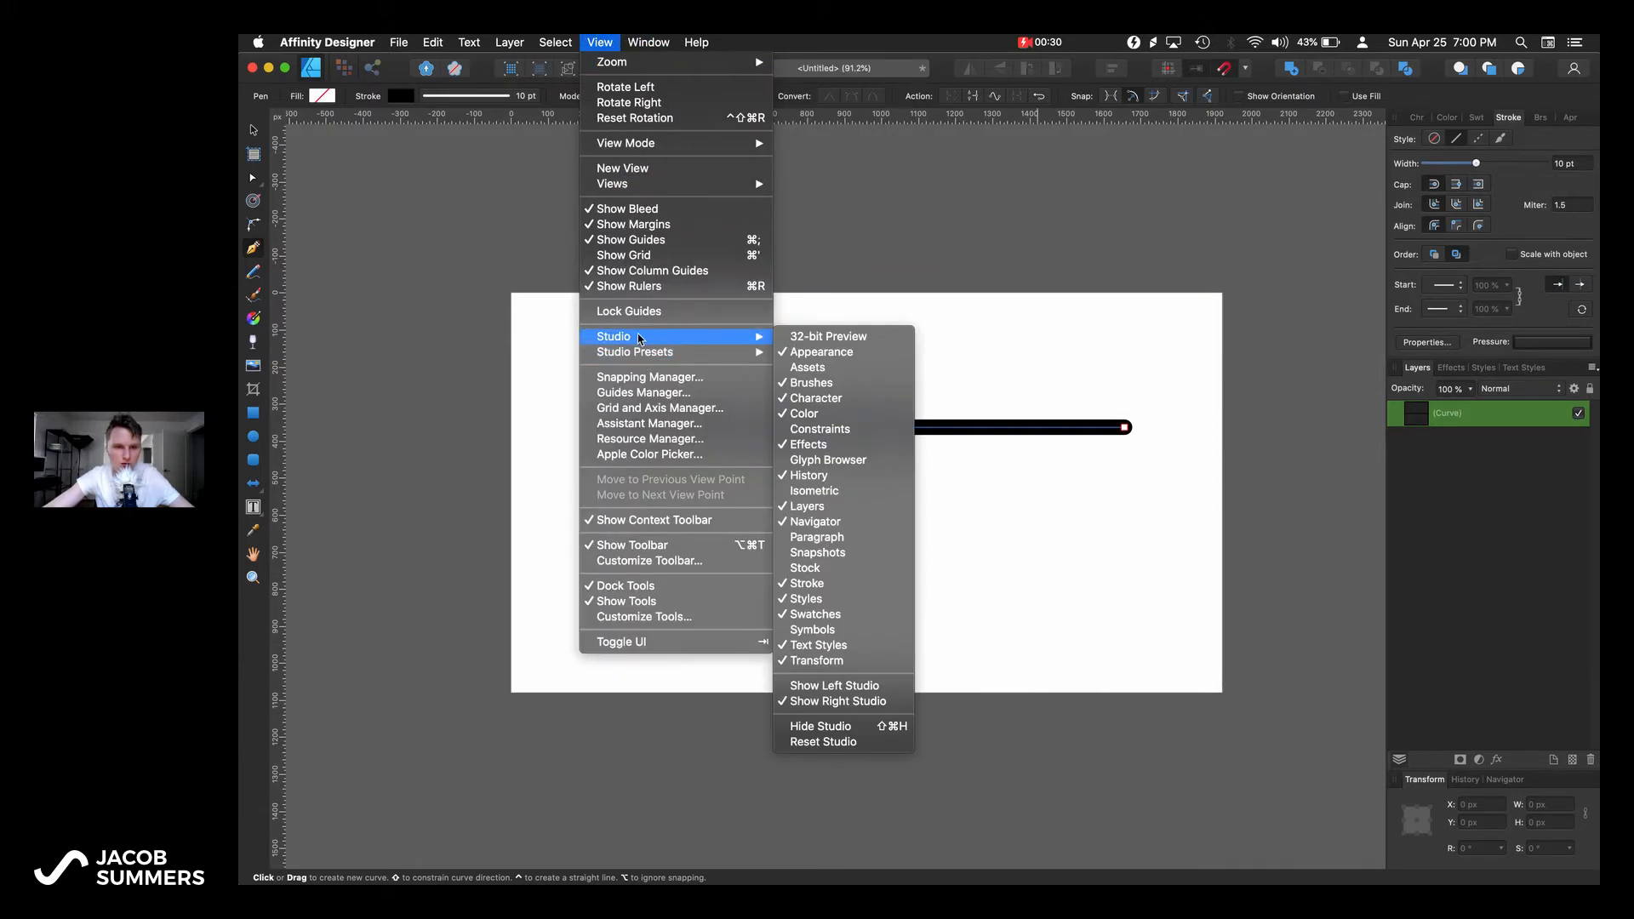
mouse_move(1096, 70)
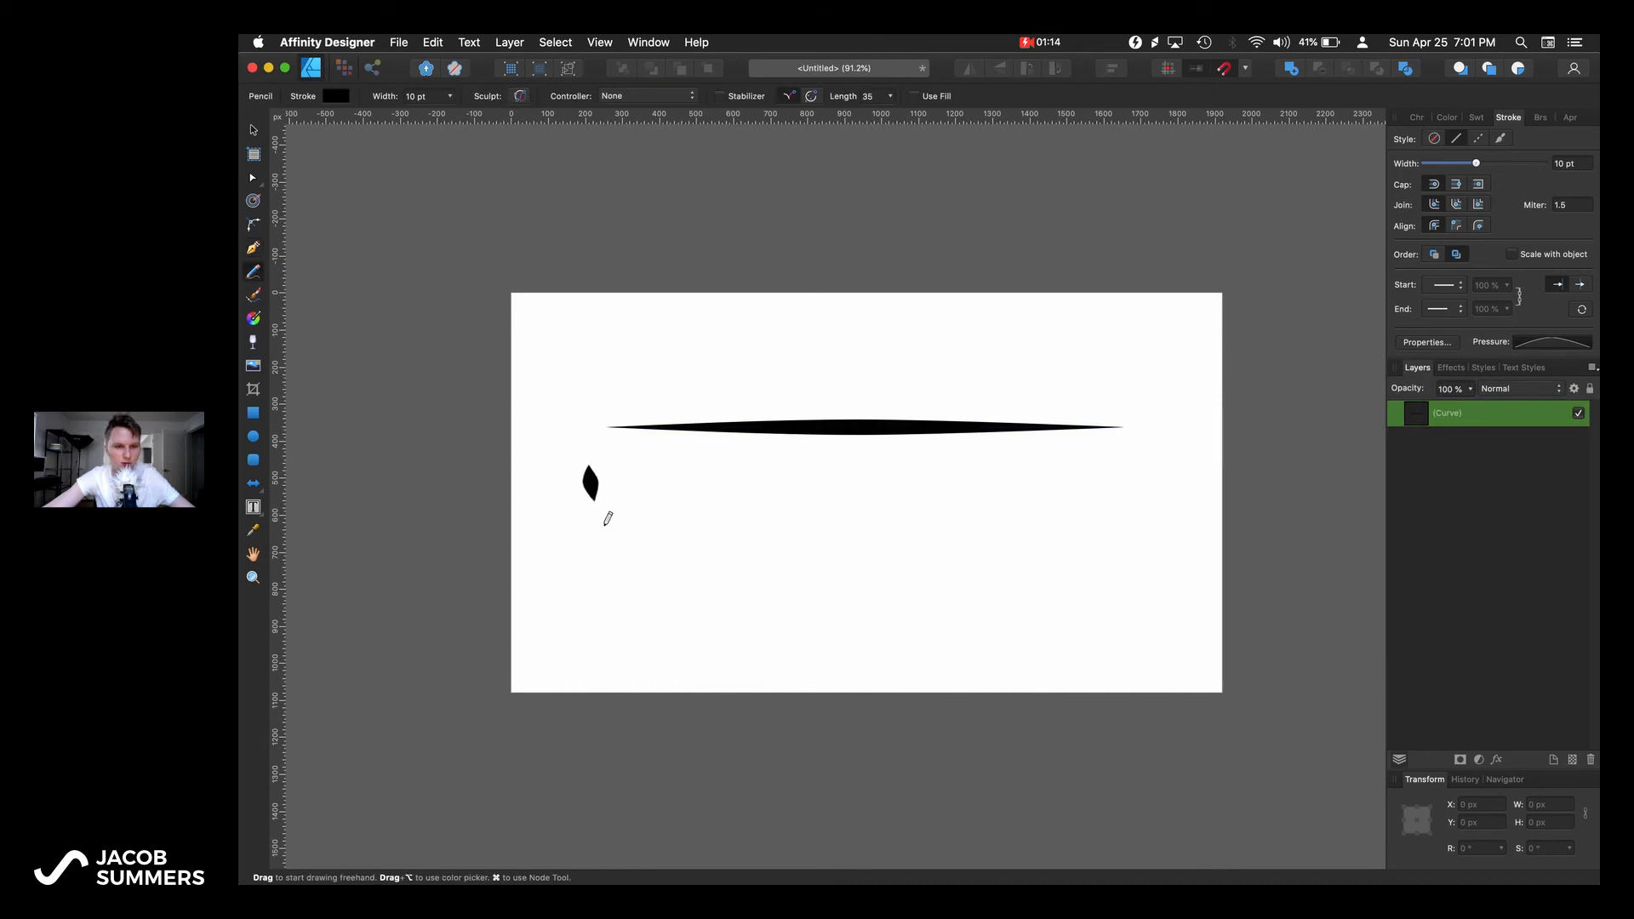
Step: Sketch a long thick wavy Pencil curve across the lower page beneath the tapered line
drag(587, 466, 1048, 476)
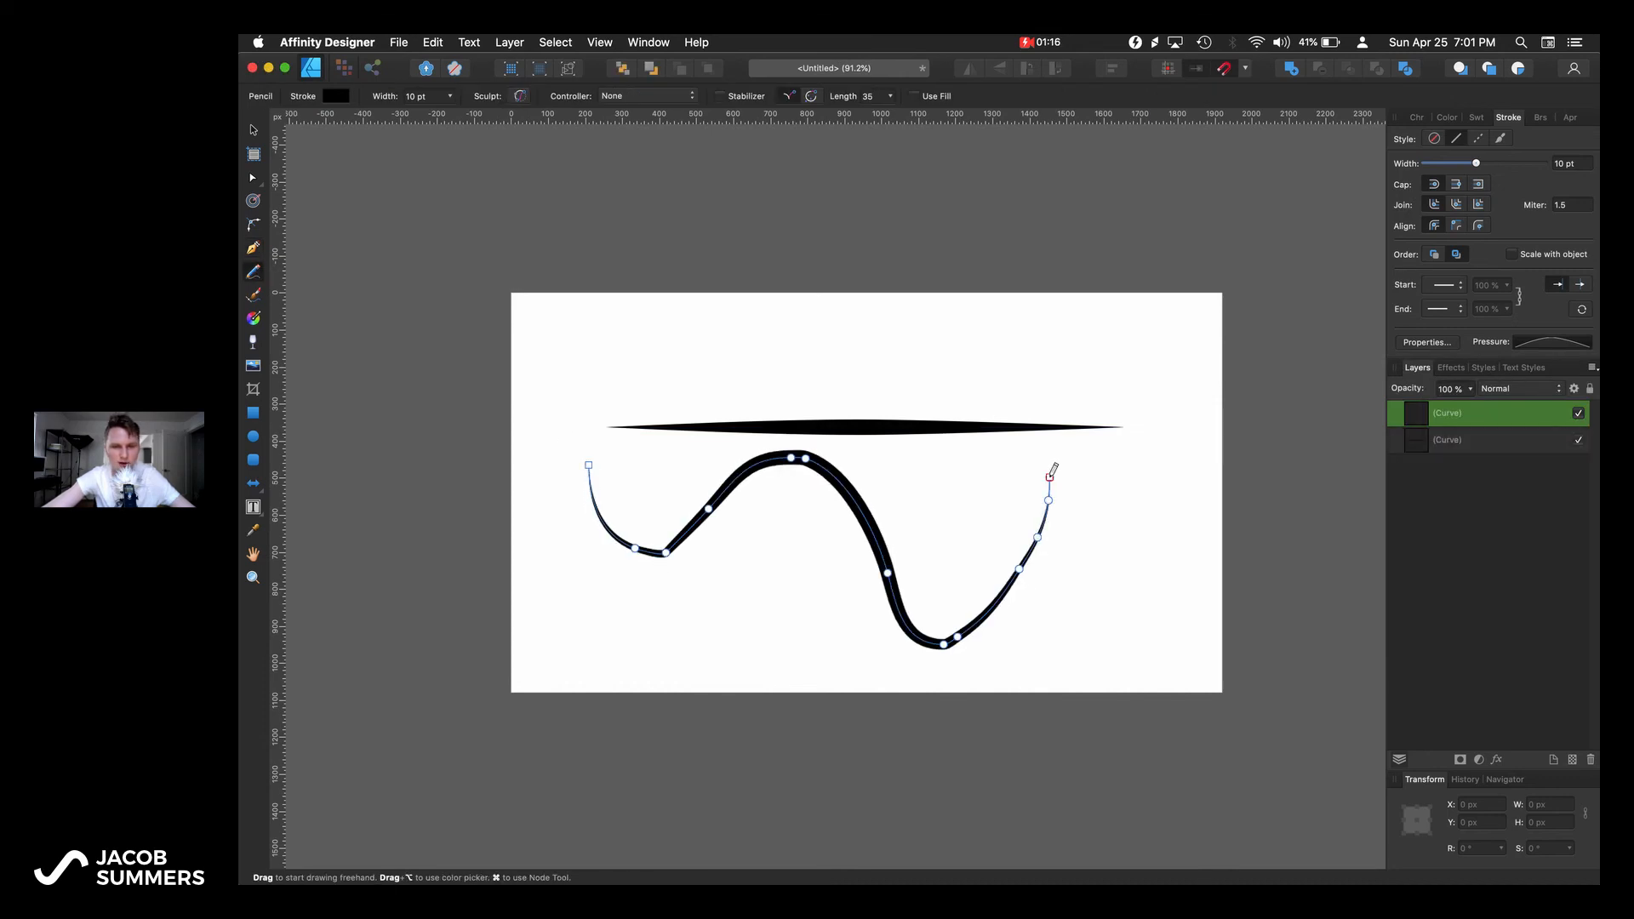